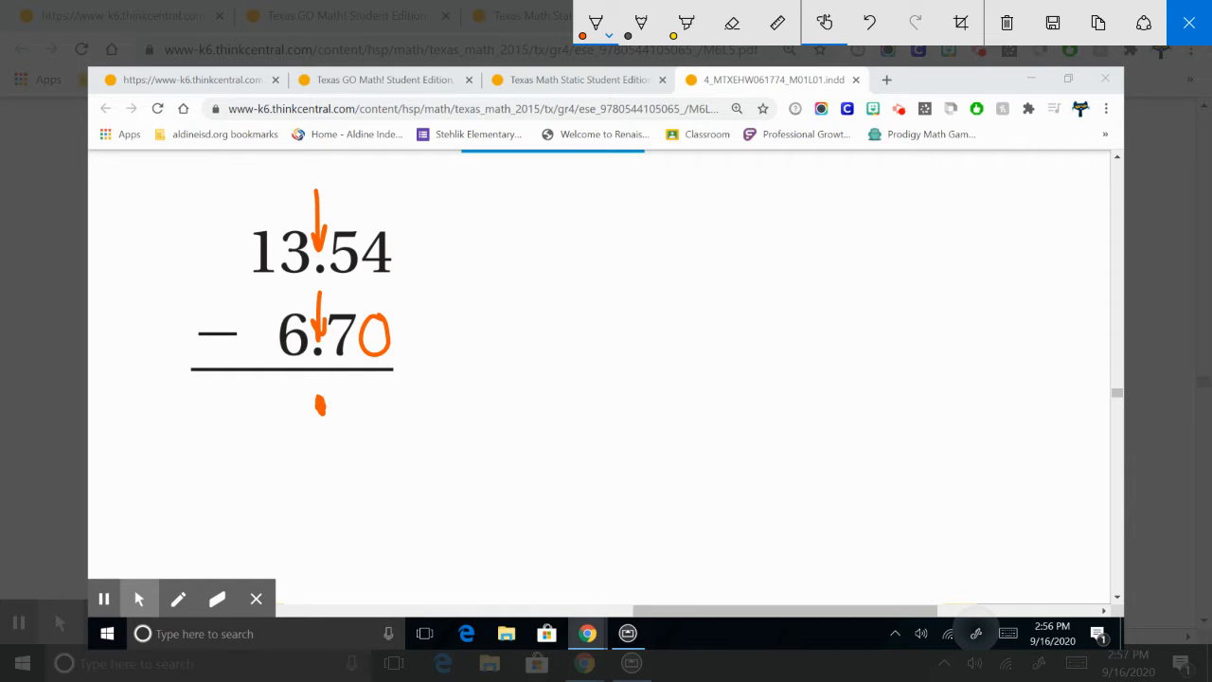
- Pad 6.7 with a leading zero, tally beside 13.54, write 4 in the hundredths, then erase the scratch marks
drag(275, 341, 250, 326)
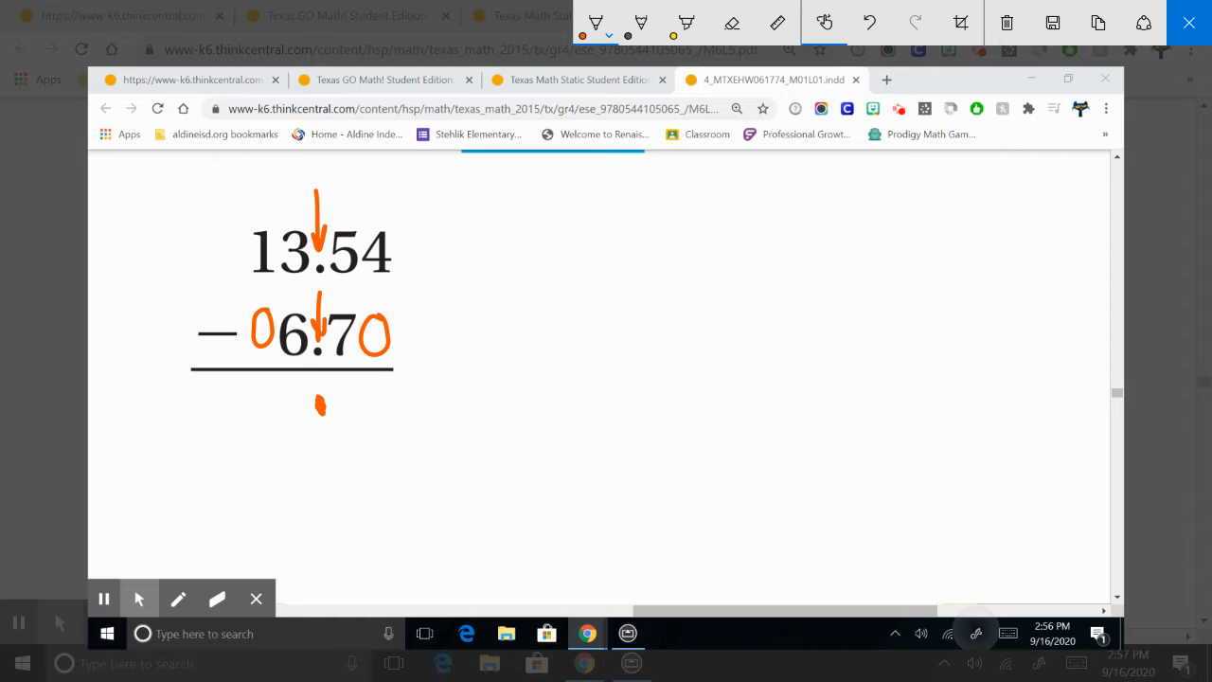
drag(417, 228, 451, 275)
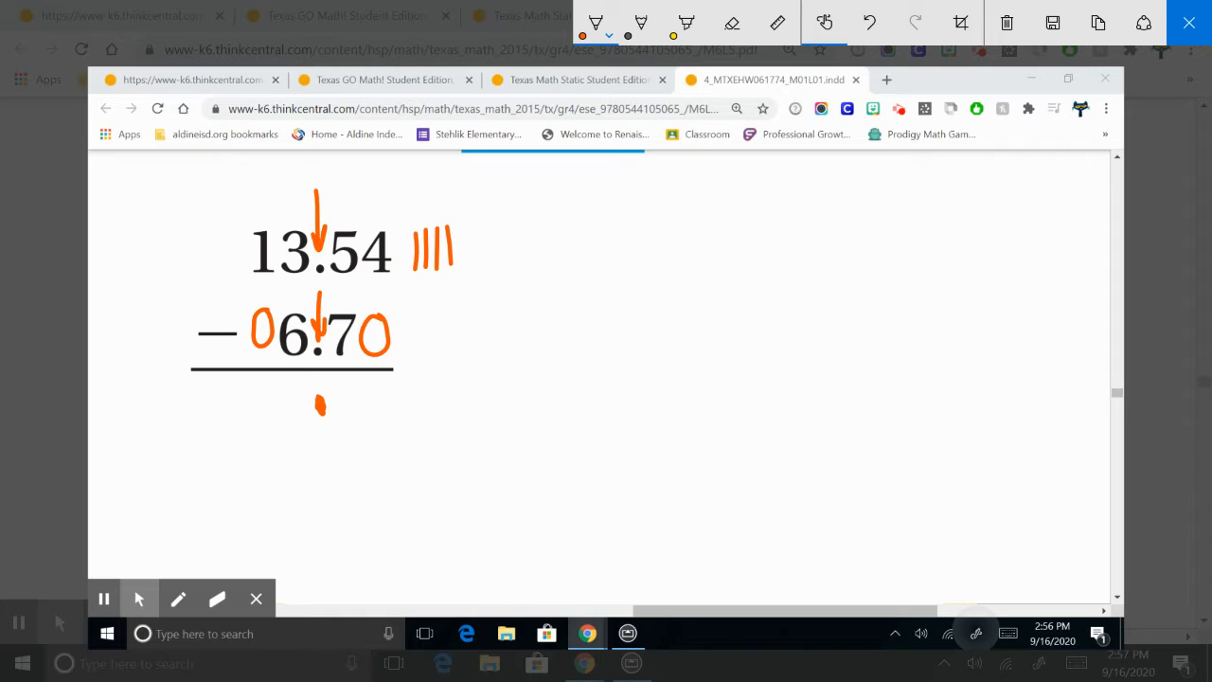
drag(376, 392, 394, 432)
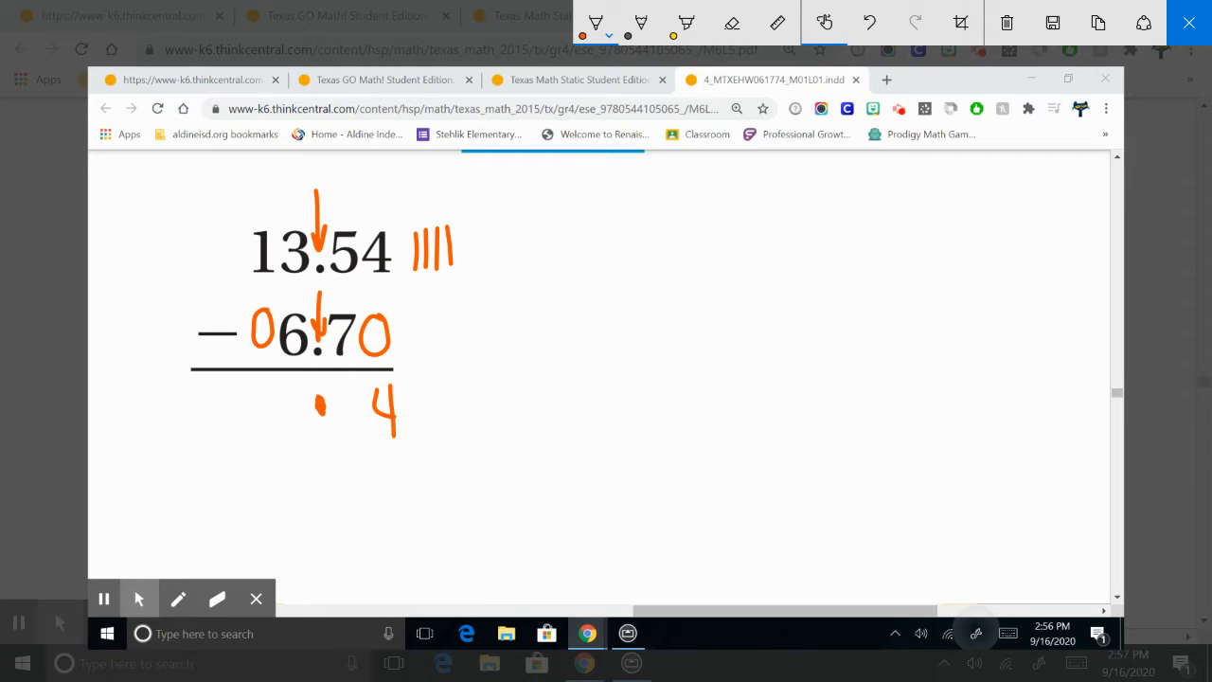
click(731, 23)
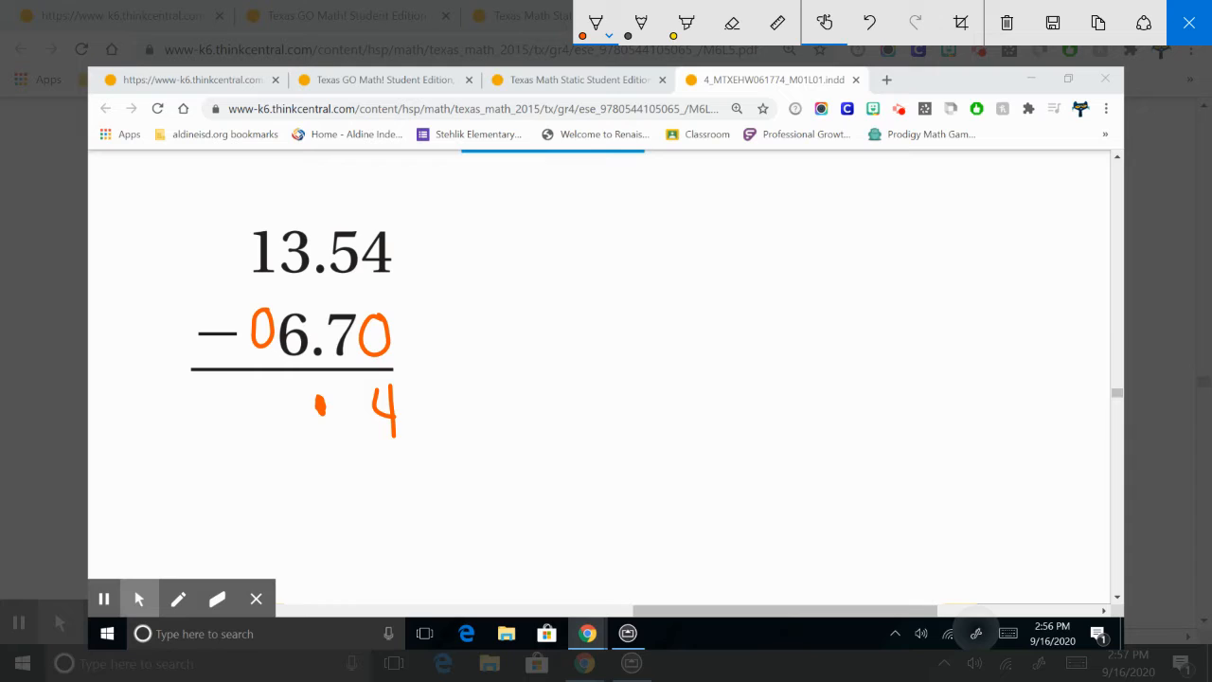
- Regroup 5 tenths to 15 and 3 ones to 12, tally, and write 8 in the answer's tenths
drag(303, 227, 284, 284)
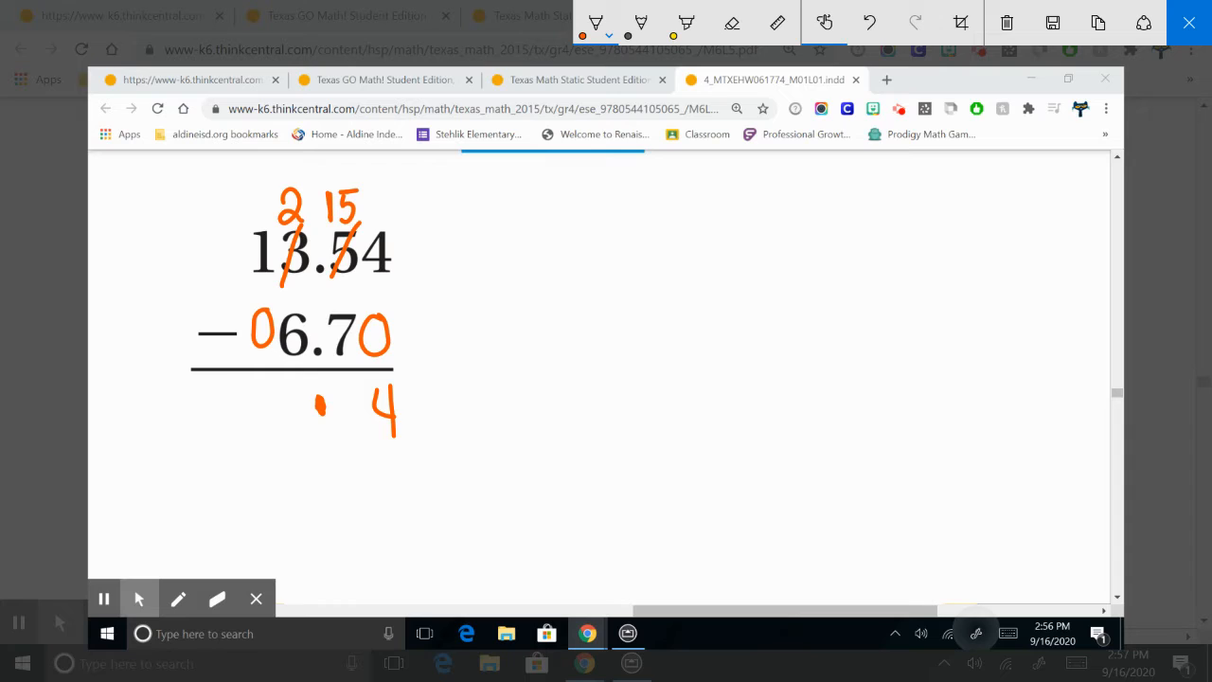
drag(435, 199, 454, 274)
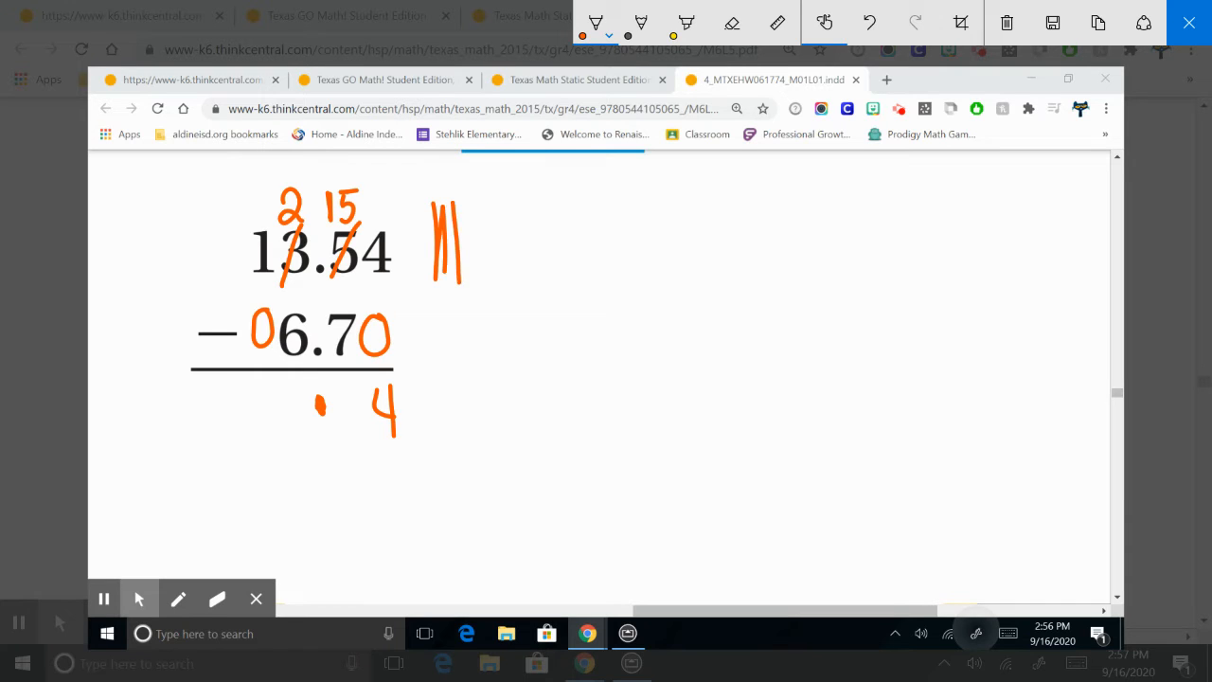
drag(473, 209, 493, 275)
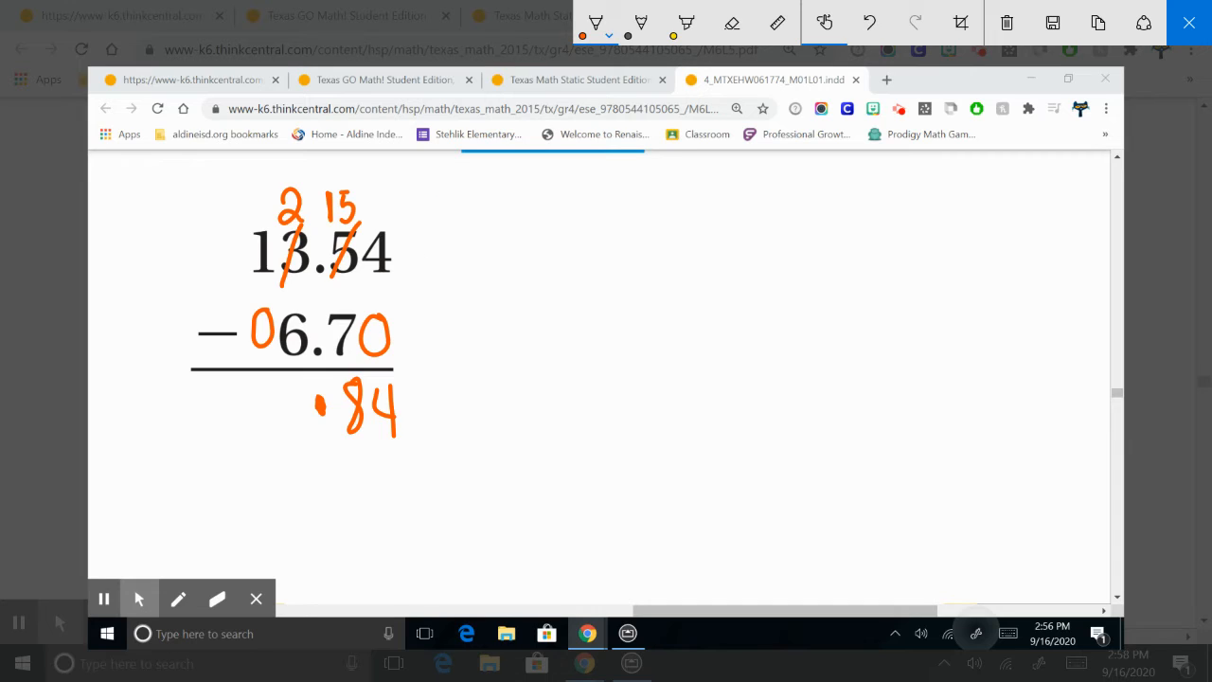
drag(242, 275, 275, 232)
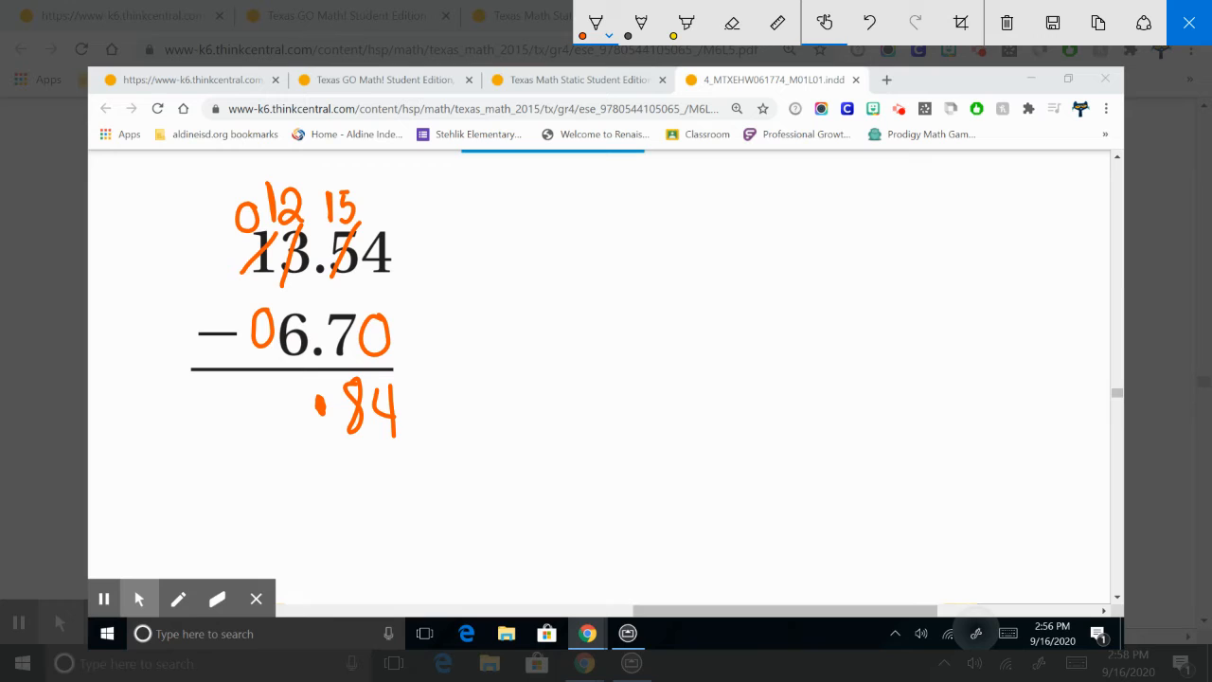
- Cross out the 1, write 0 and 12 above, then clear all ink from the problem
drag(300, 392, 300, 426)
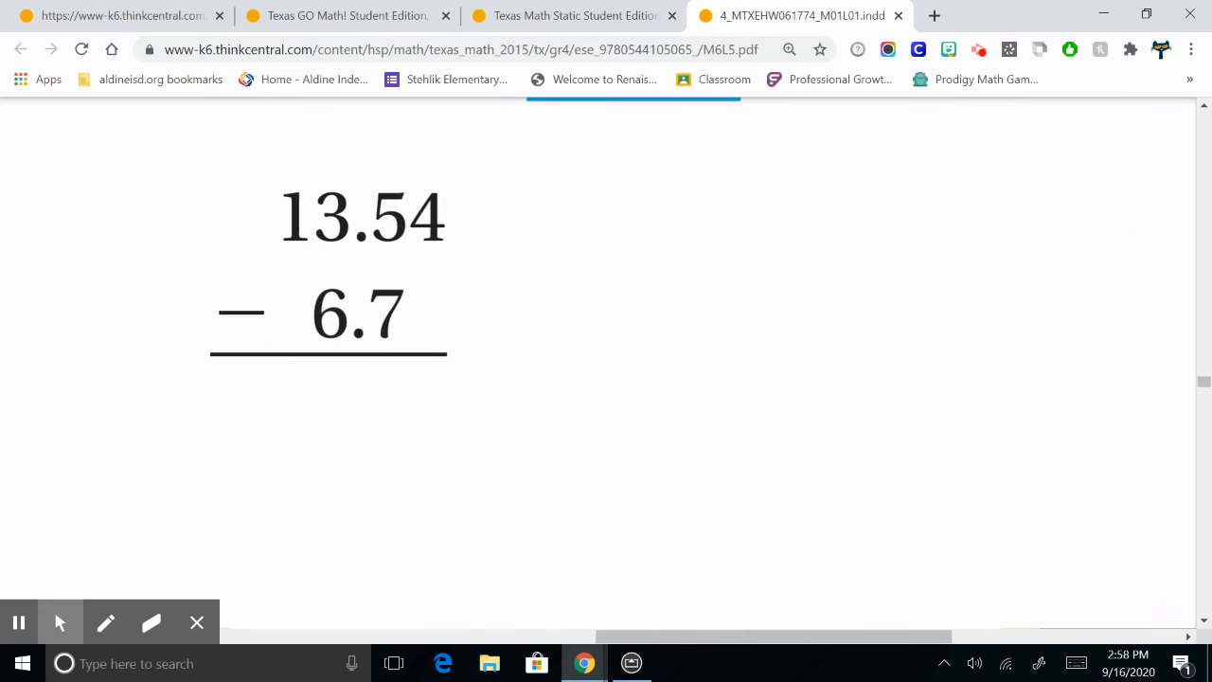
- Scroll down to the 4.08 − 1.74 problem and draw its decimal alignment arrows and tallies
scroll(down, 3)
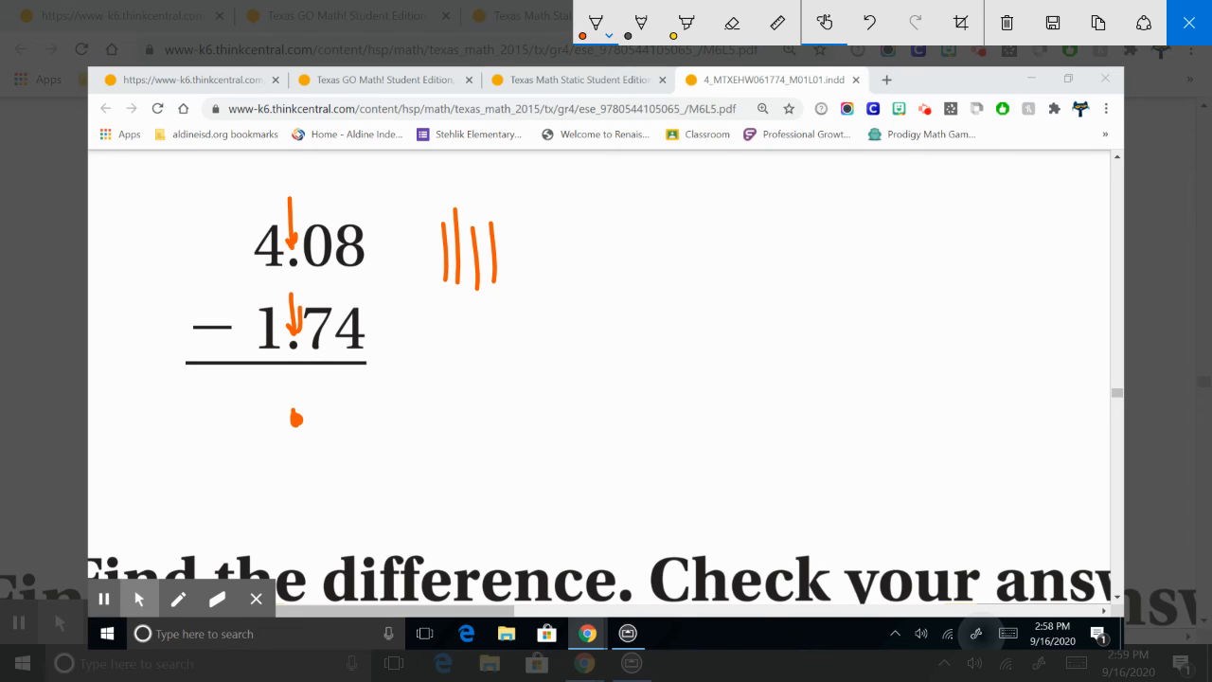
- Regroup 4.08 to 3 ones and 10 tenths and write the answer digits 4, 3, 2 giving 2.34
drag(356, 392, 376, 461)
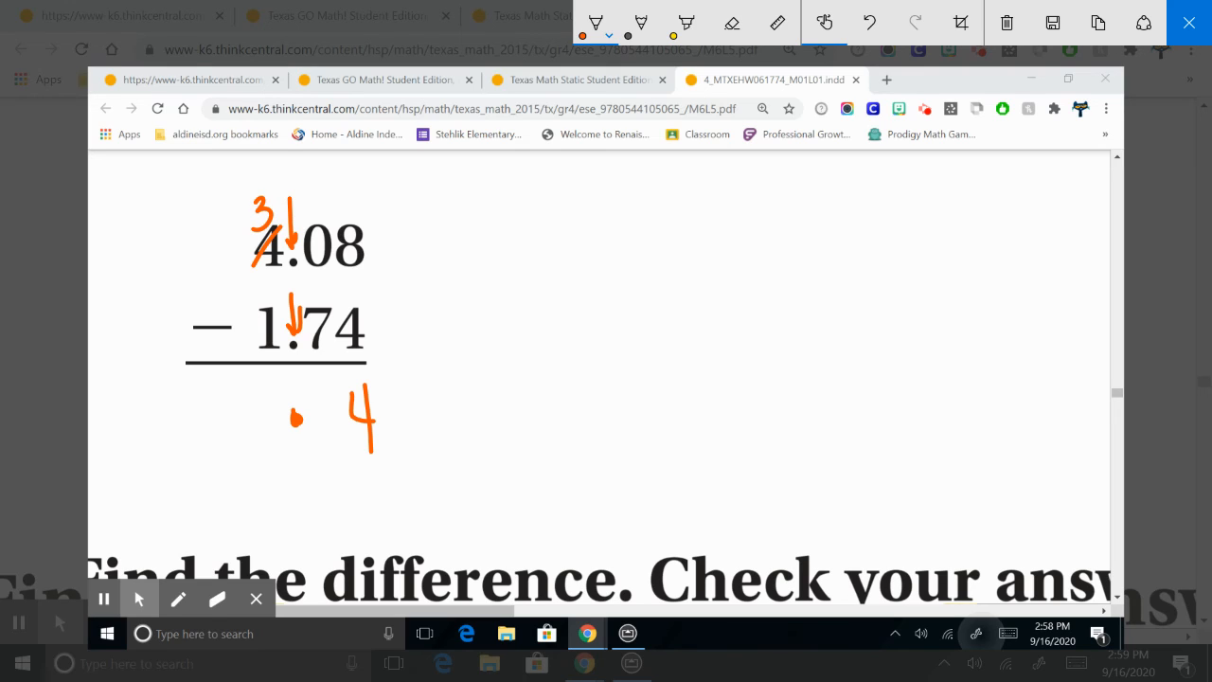
drag(325, 218, 299, 275)
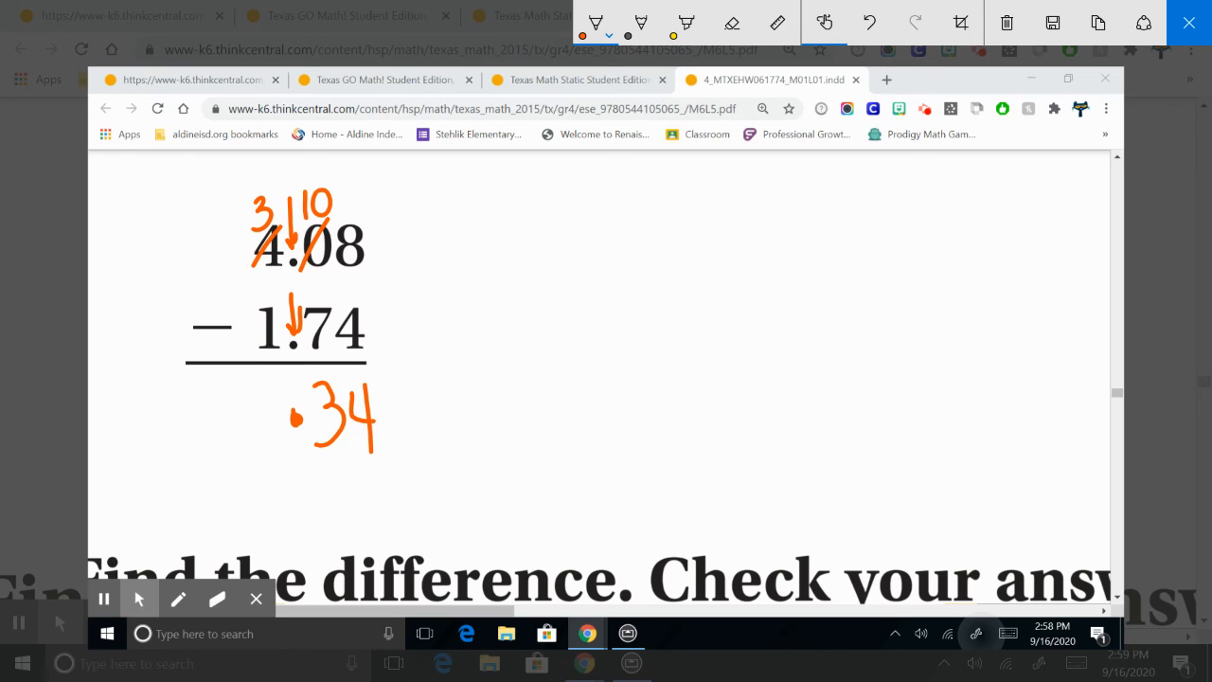
drag(275, 392, 262, 451)
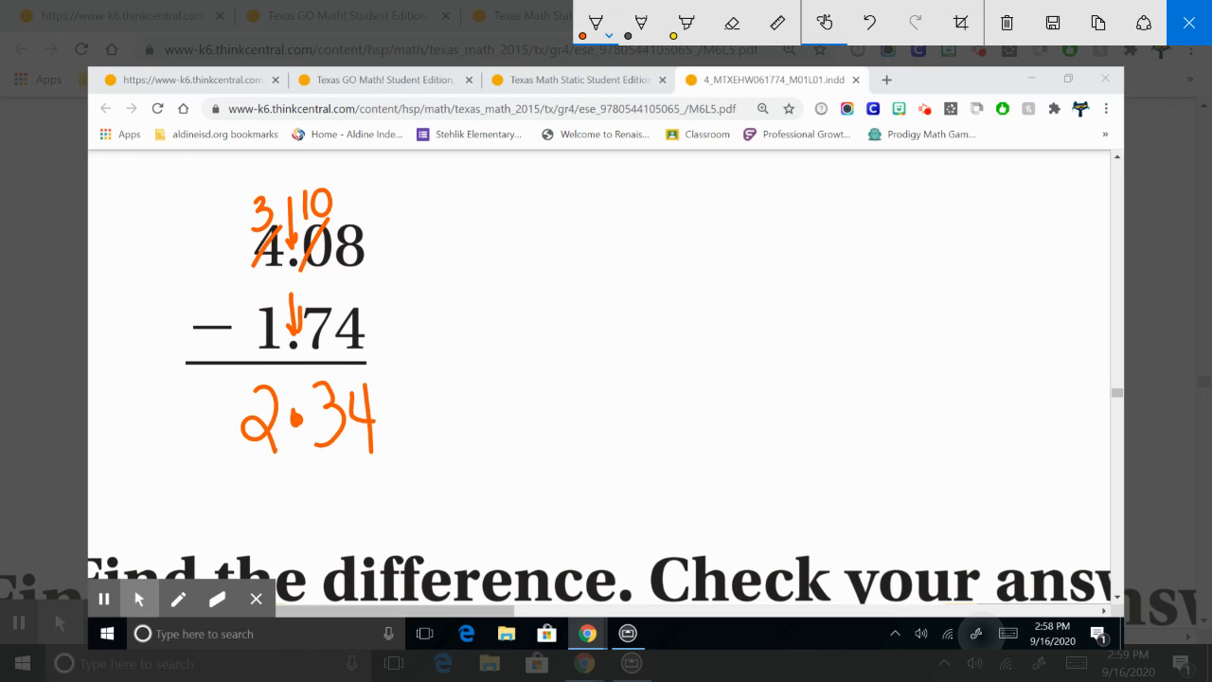